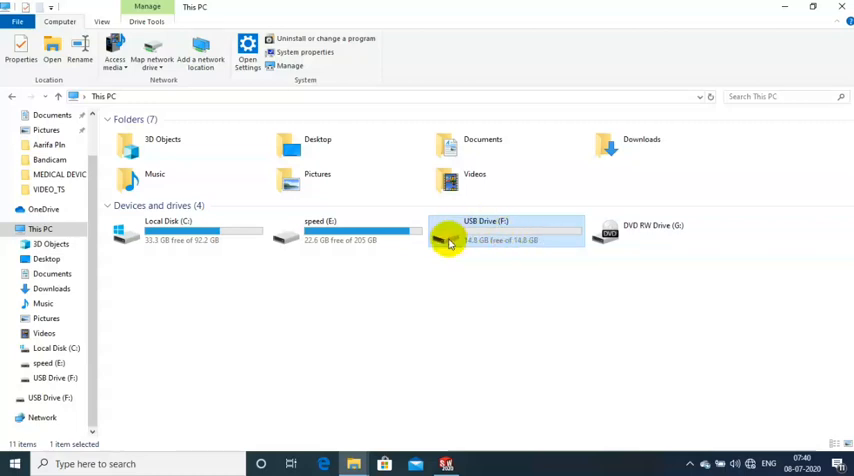
{"action": "mouse_move", "coordinate": [482, 232]}
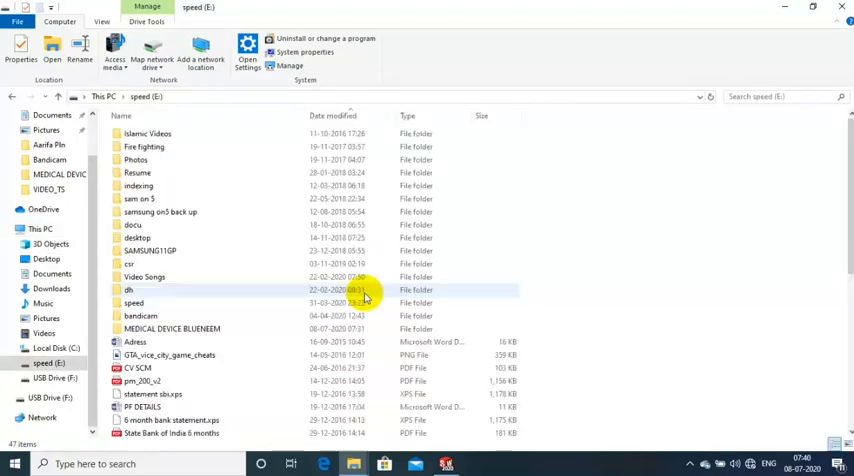
Browse into the speed (E:) drive's folders looking for the one holding the zip.
{"action": "left_click", "coordinate": [136, 238]}
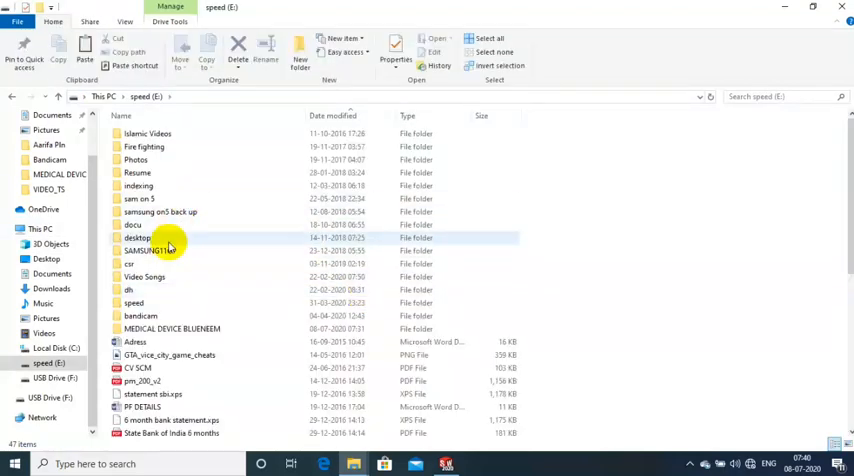
{"action": "left_click", "coordinate": [144, 250]}
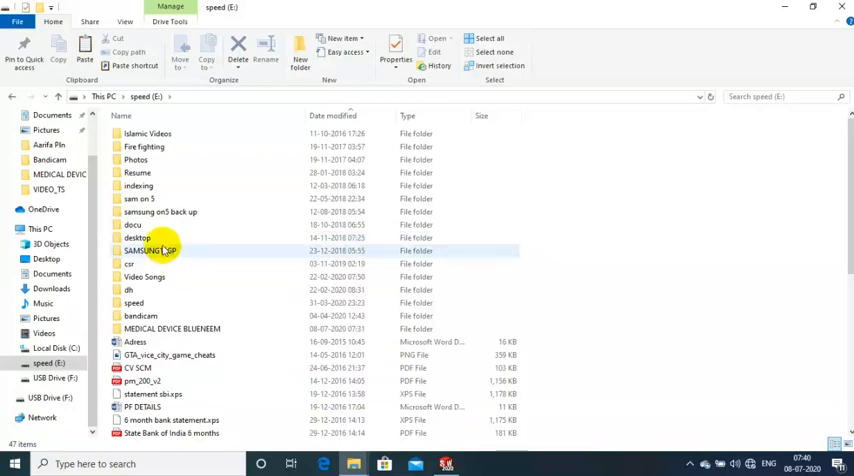
{"action": "left_click", "coordinate": [156, 264]}
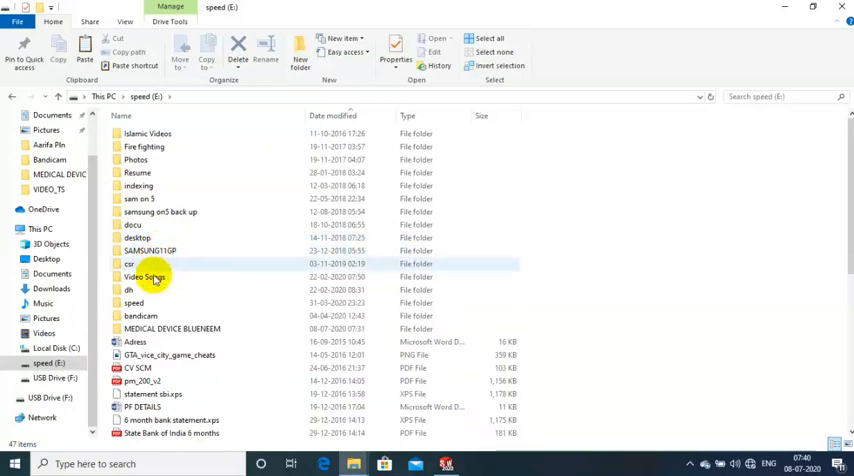
Try copying the large zip from the dh folder to the USB drive and cancel the File Too Large dialog.
{"action": "double_click", "coordinate": [128, 288]}
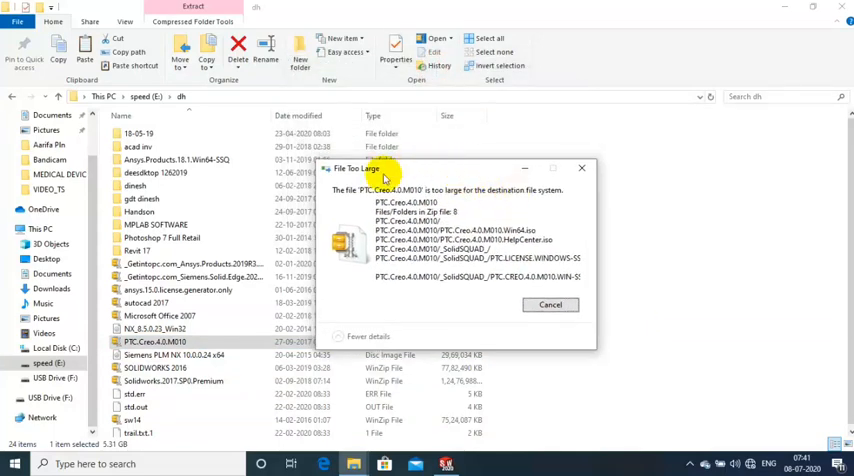
{"action": "mouse_move", "coordinate": [470, 196]}
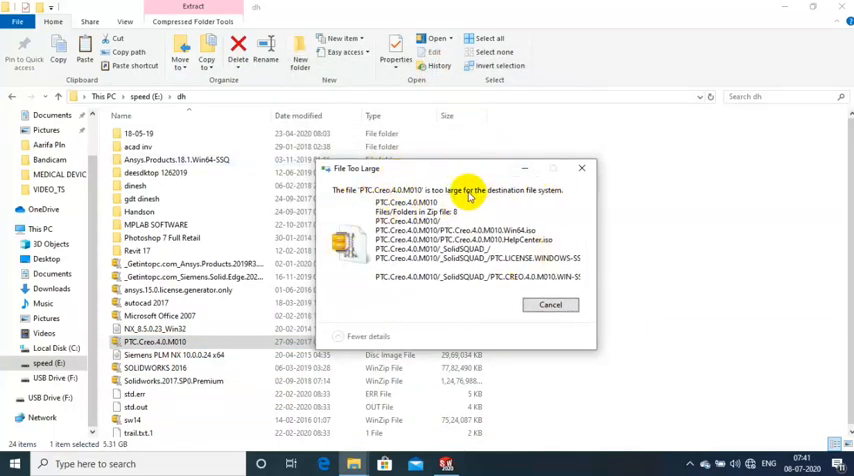
{"action": "mouse_move", "coordinate": [498, 230]}
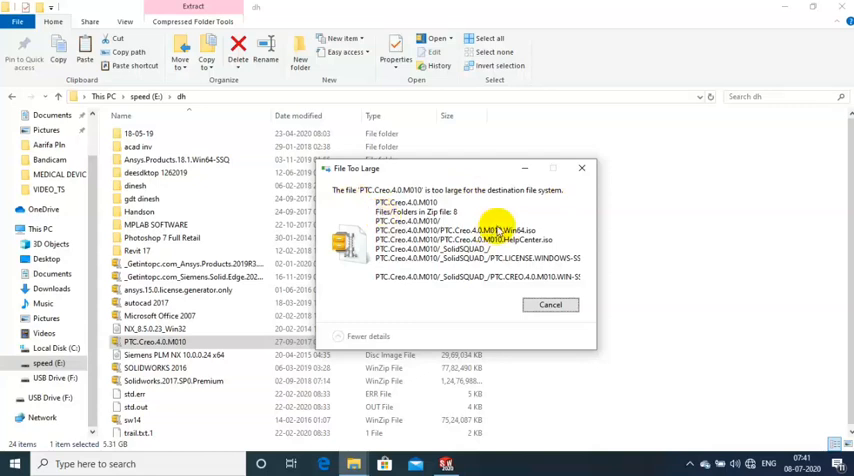
{"action": "mouse_move", "coordinate": [516, 280]}
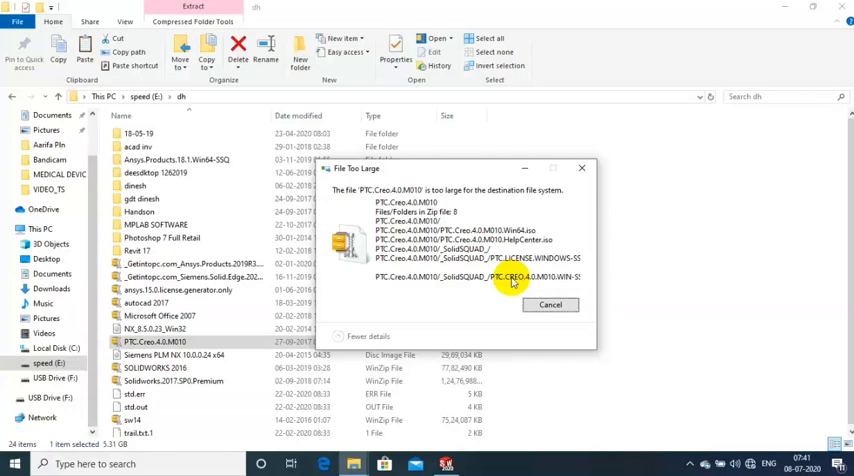
{"action": "mouse_move", "coordinate": [476, 348]}
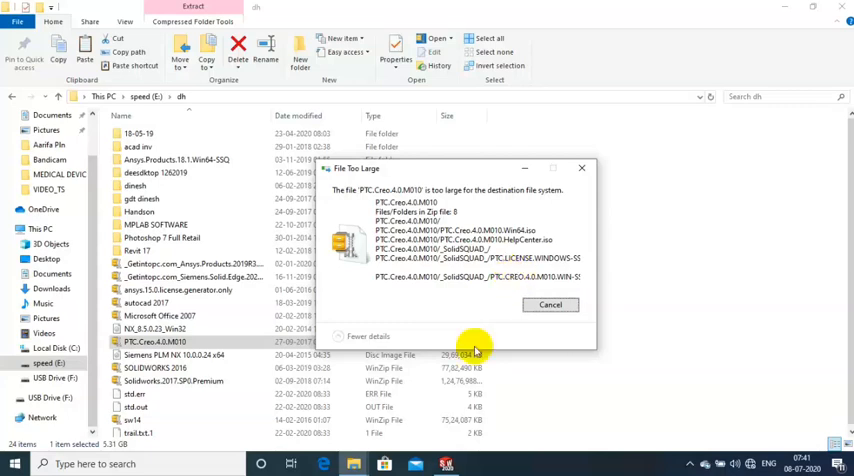
{"action": "left_click", "coordinate": [552, 304]}
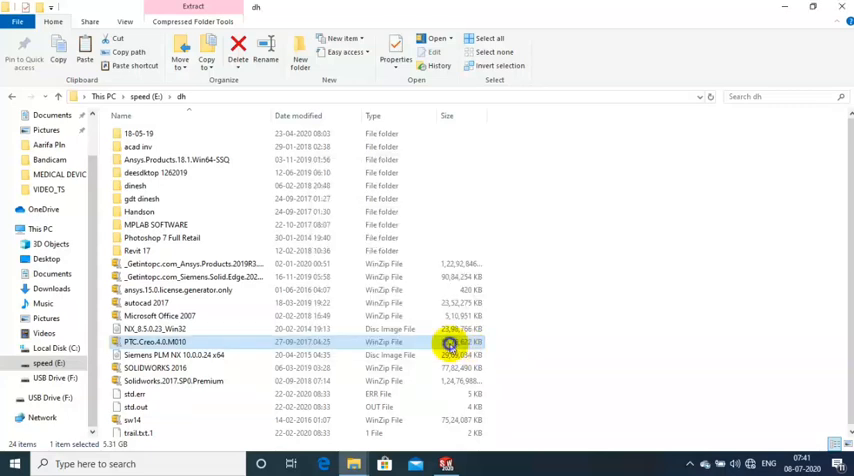
{"action": "mouse_move", "coordinate": [548, 288]}
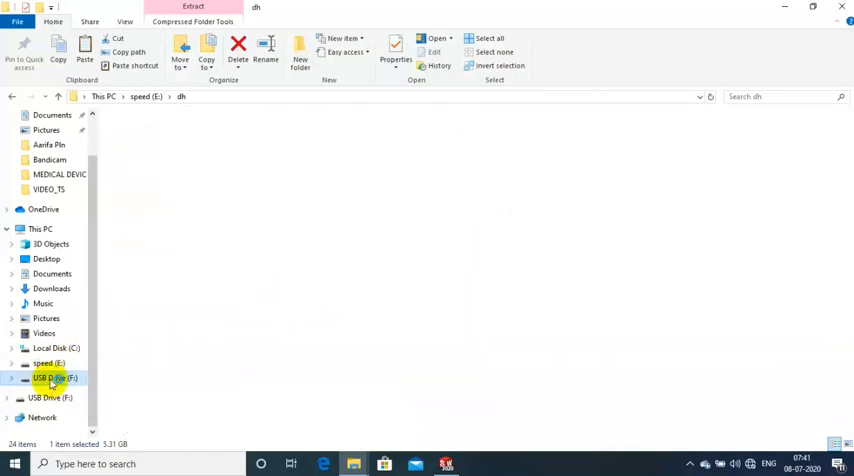
Check the contents of USB Drive (F:) and return to This PC.
{"action": "left_click", "coordinate": [56, 378]}
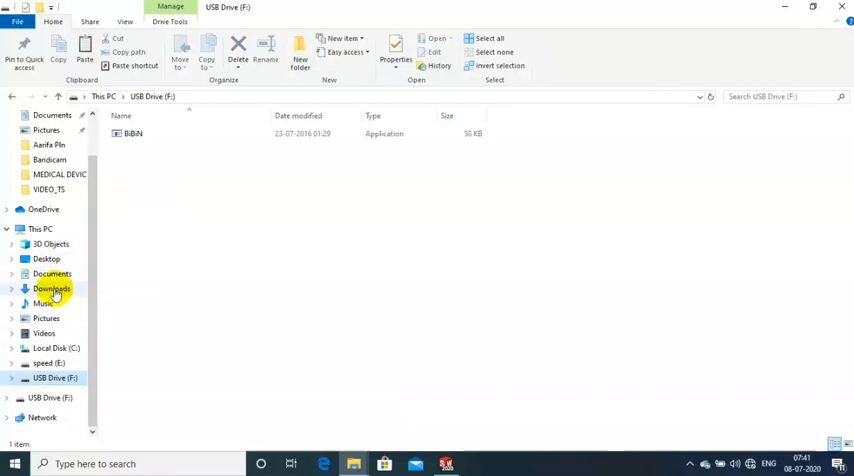
{"action": "left_click", "coordinate": [40, 228]}
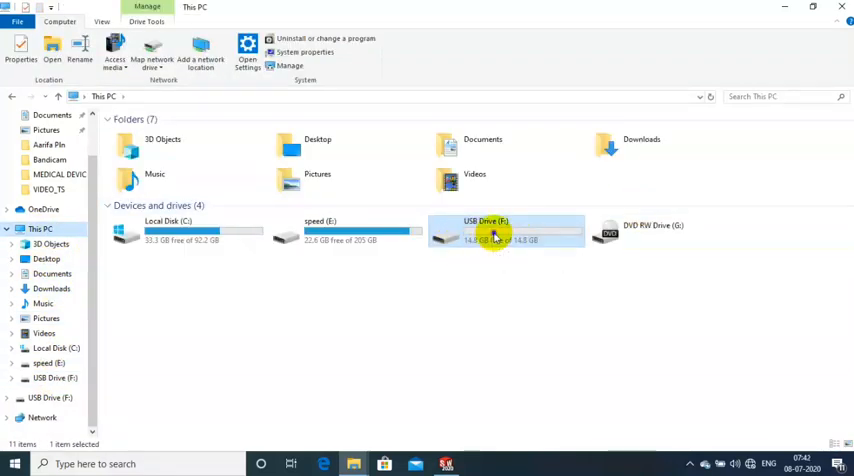
{"action": "right_click", "coordinate": [490, 232]}
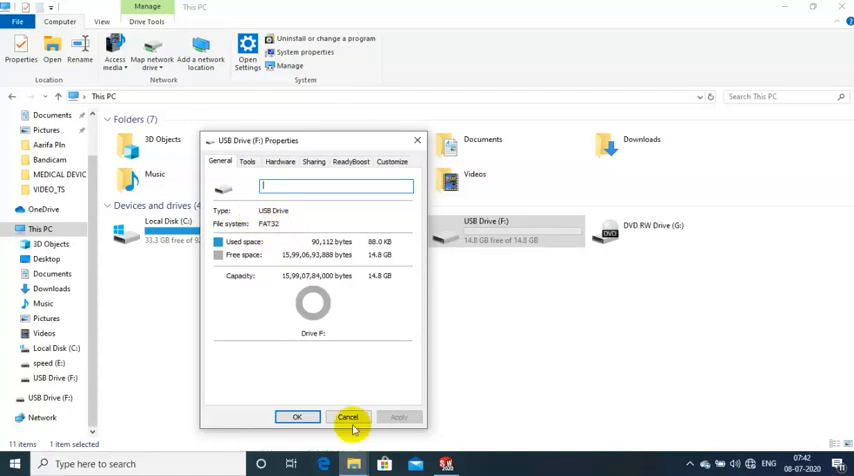
{"action": "left_click", "coordinate": [348, 416]}
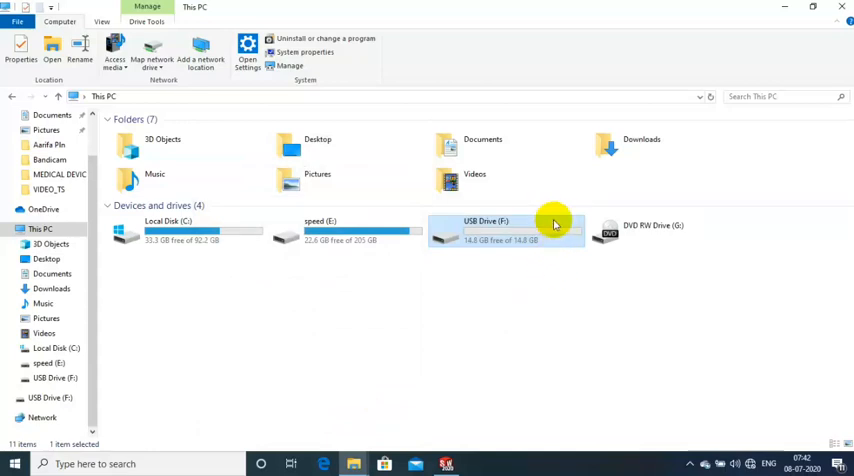
Start formatting USB Drive (F:) with the file system changed to NTFS.
{"action": "right_click", "coordinate": [504, 232]}
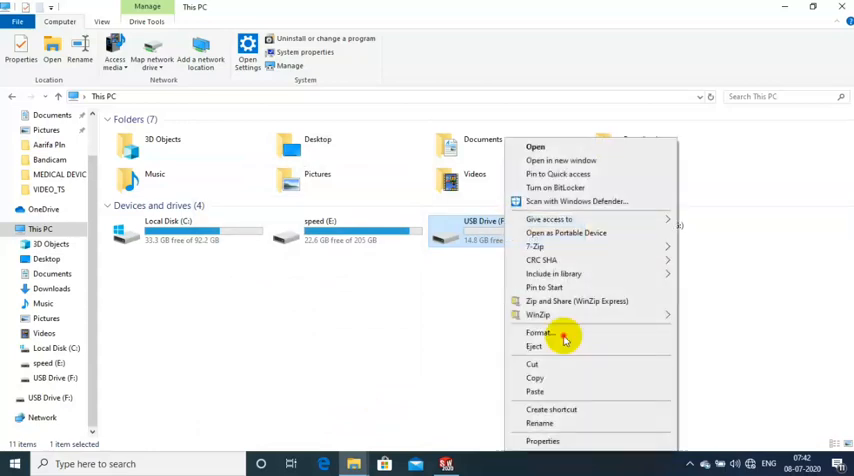
{"action": "mouse_move", "coordinate": [582, 336]}
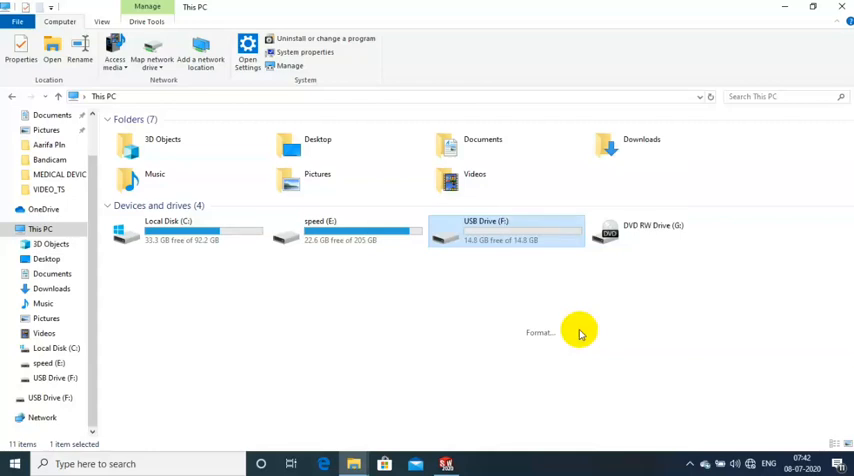
{"action": "left_click", "coordinate": [540, 332]}
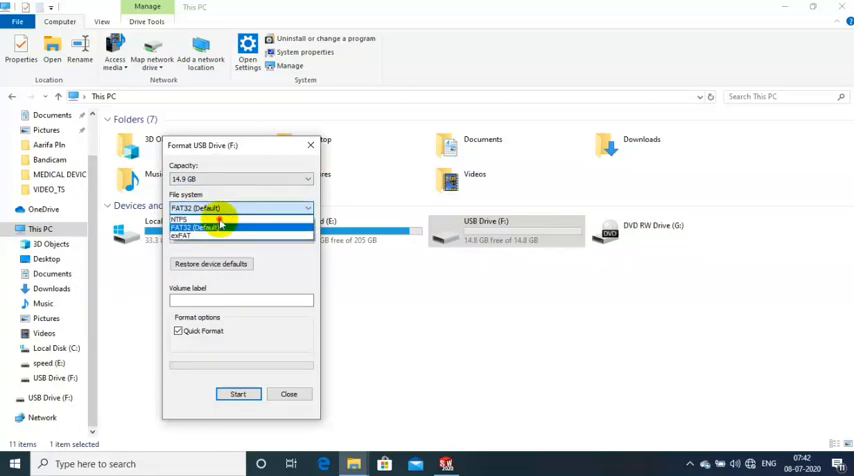
{"action": "left_click", "coordinate": [178, 220]}
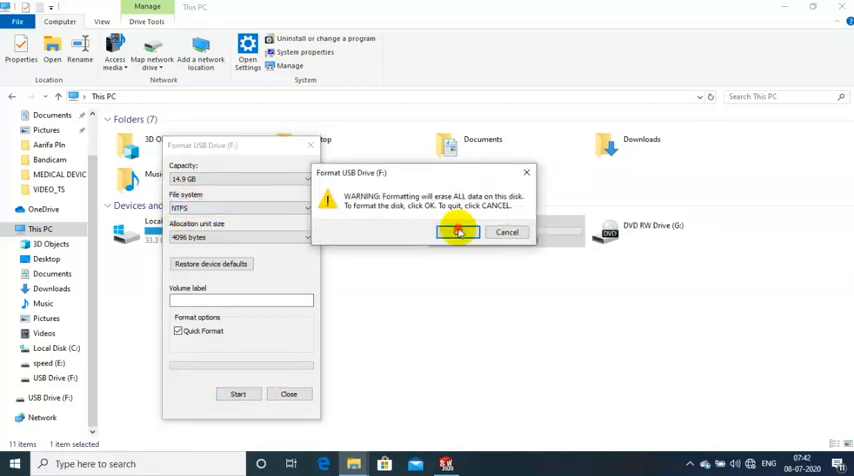
Confirm the data-erasure warning, let the NTFS format finish and dismiss Format Complete.
{"action": "left_click", "coordinate": [458, 232]}
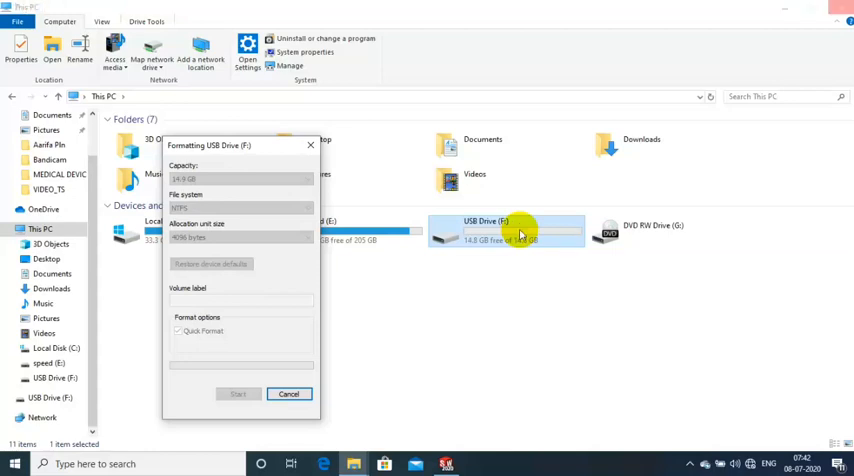
{"action": "left_click", "coordinate": [238, 392]}
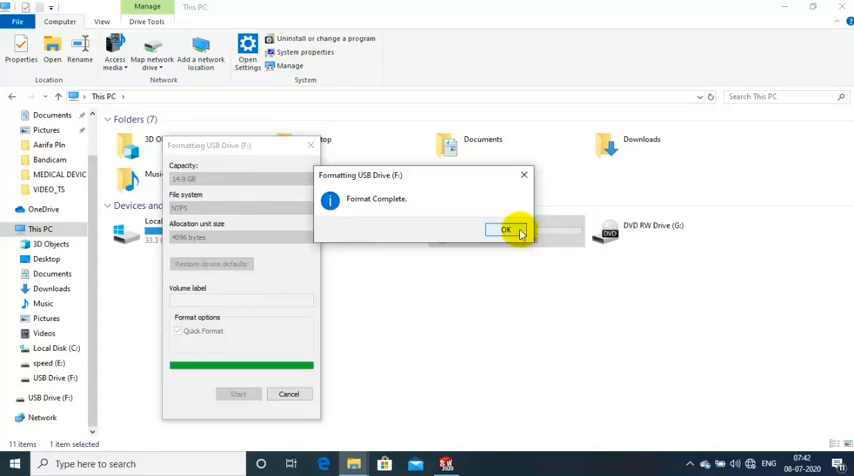
{"action": "left_click", "coordinate": [506, 228]}
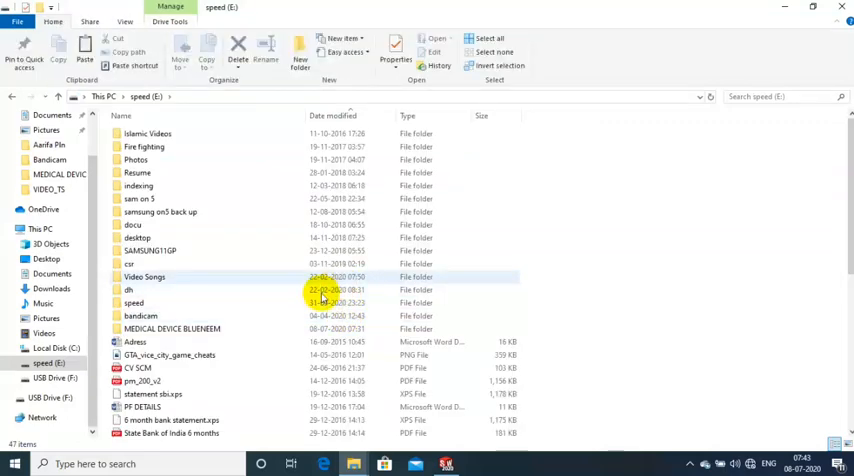
Send the IPTC Creo zip from the dh folder to the now-NTFS USB Drive (F:).
{"action": "left_click", "coordinate": [128, 288]}
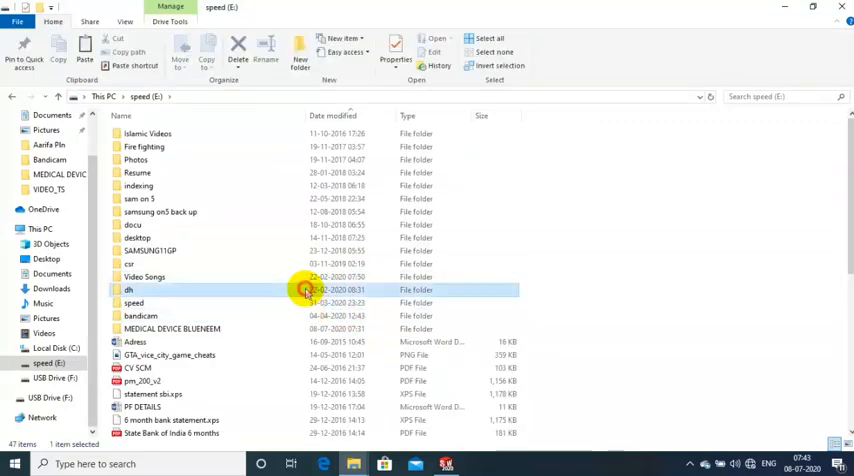
{"action": "double_click", "coordinate": [128, 288]}
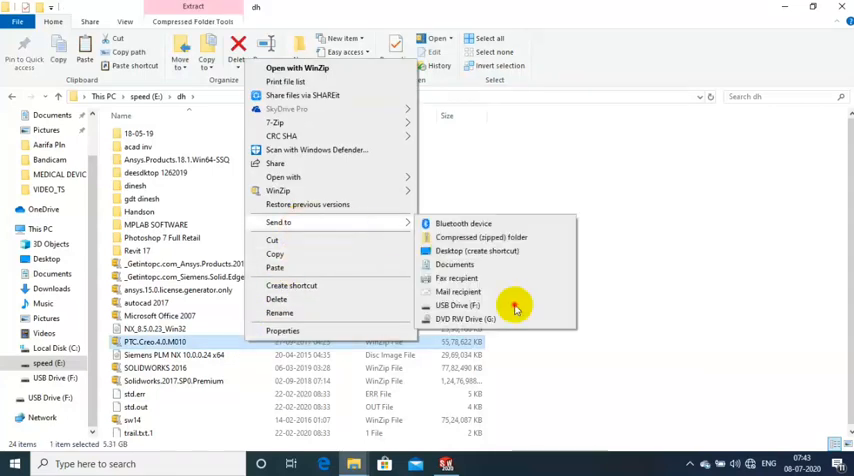
{"action": "left_click", "coordinate": [480, 236]}
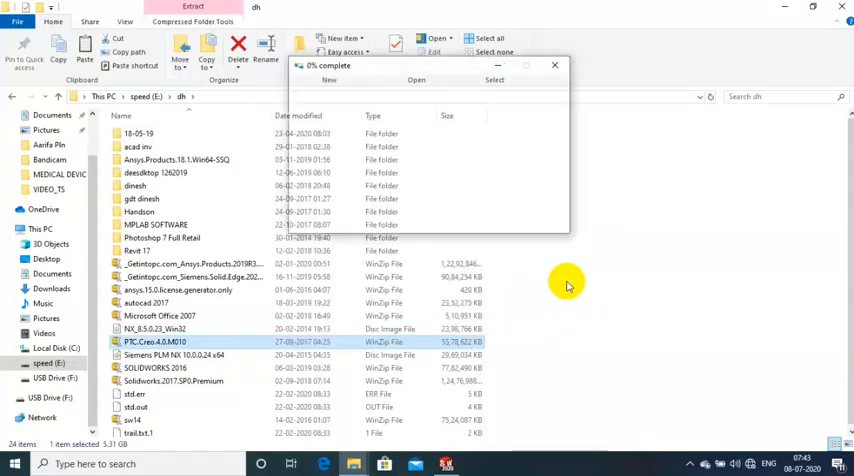